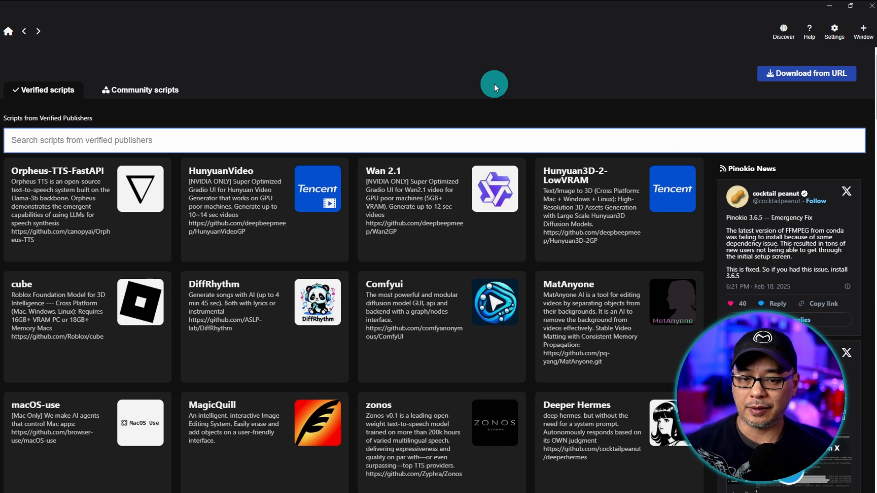
mouse_move(562, 83)
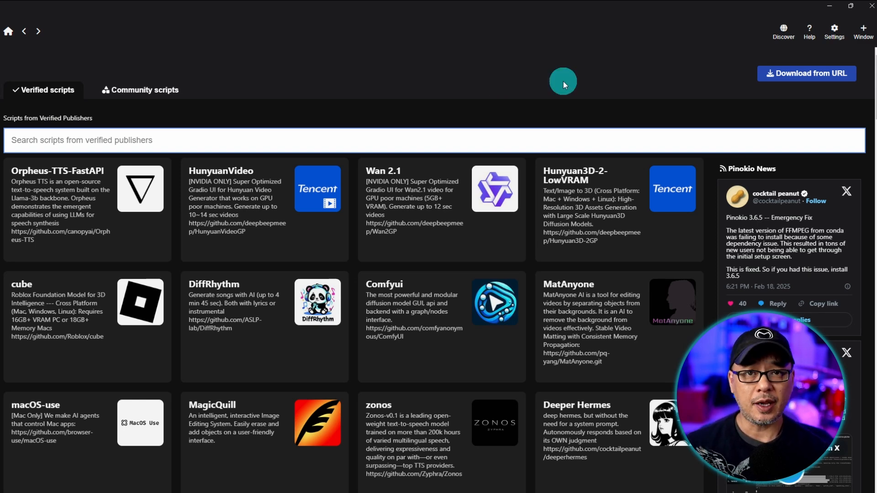
mouse_move(589, 110)
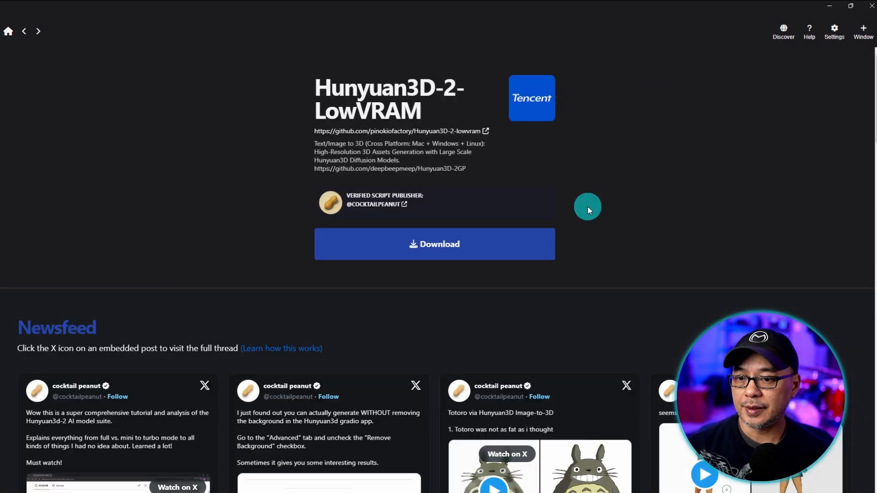
Download Hunyuan3D-2-lowvram under its default name with missing dependencies, then run its installer
left_click(434, 244)
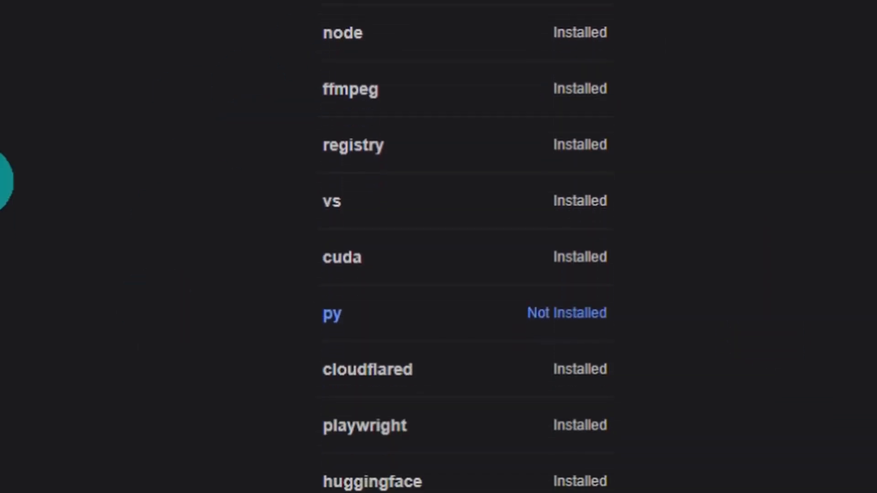
left_click(331, 313)
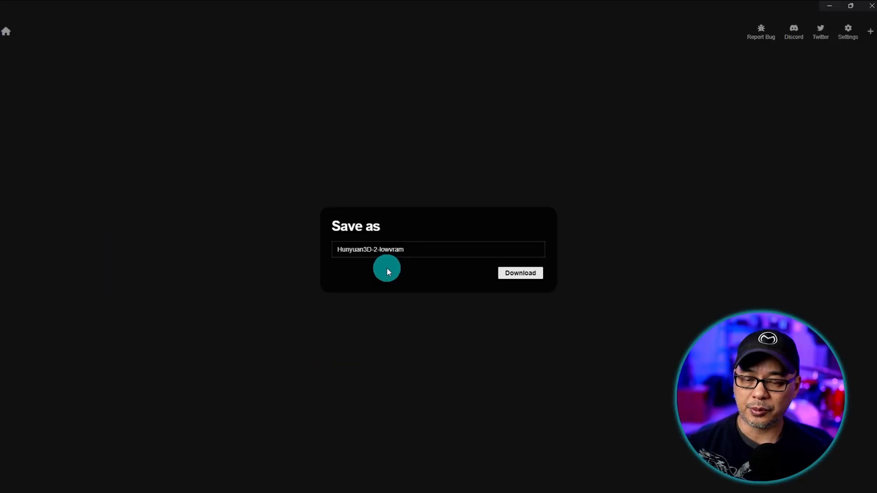
left_click(519, 273)
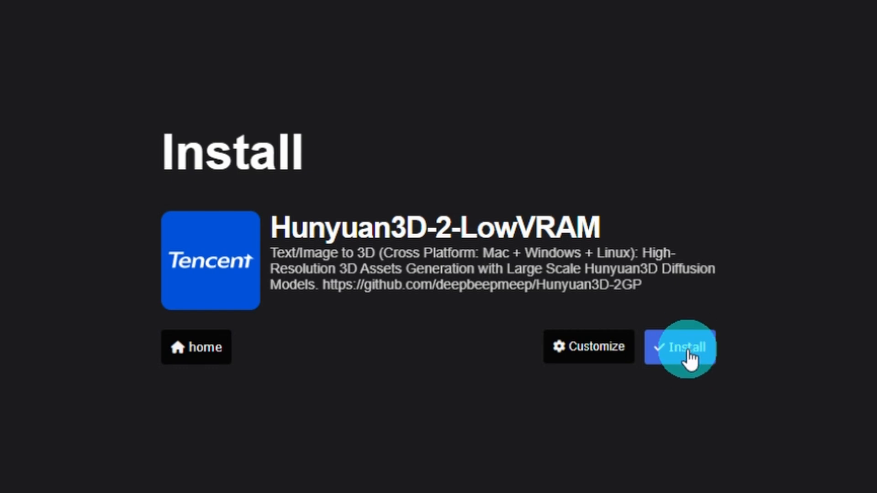
left_click(680, 347)
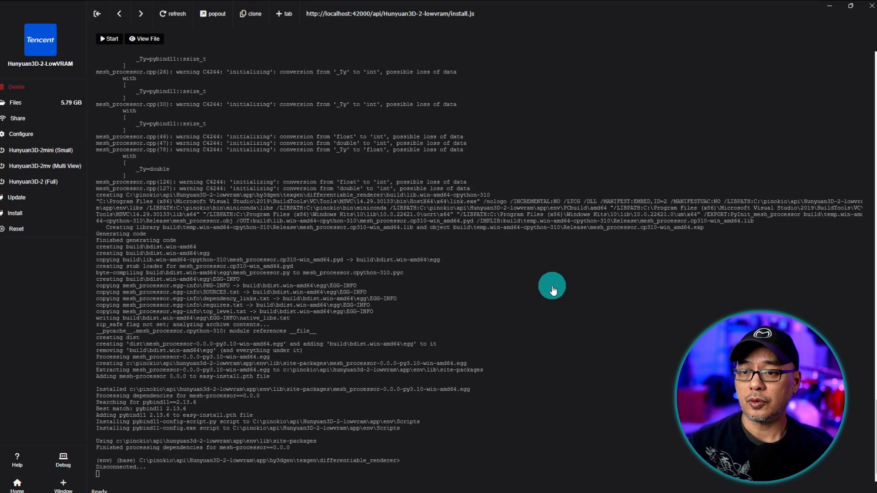
mouse_move(164, 149)
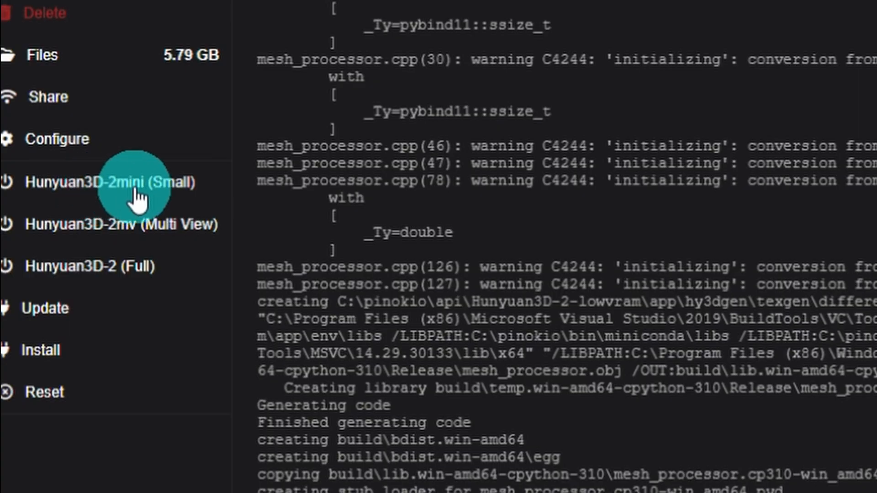
mouse_move(193, 163)
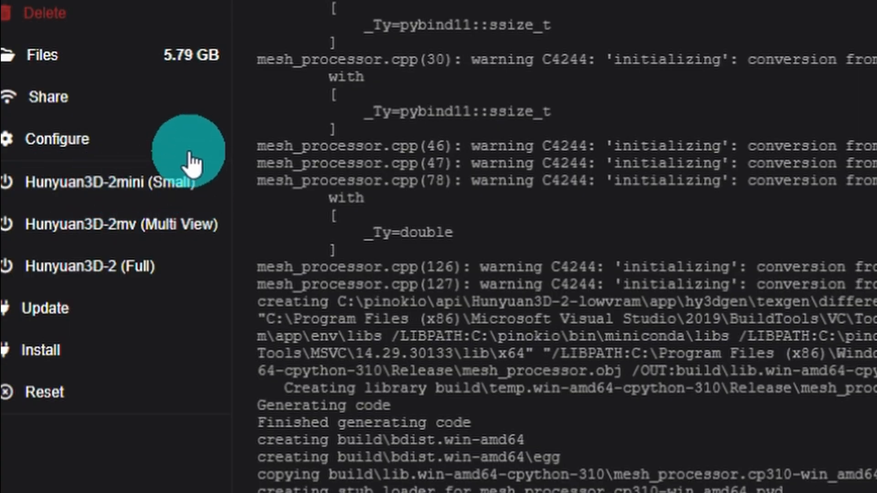
mouse_move(134, 190)
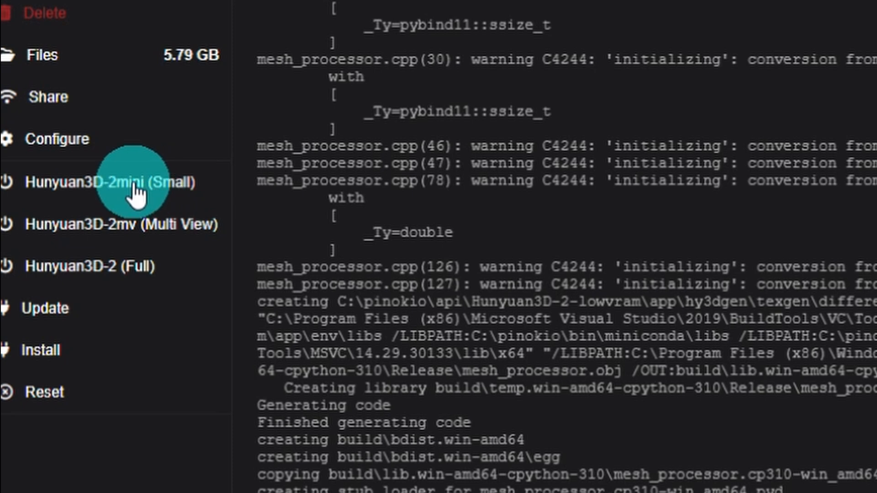
mouse_move(335, 249)
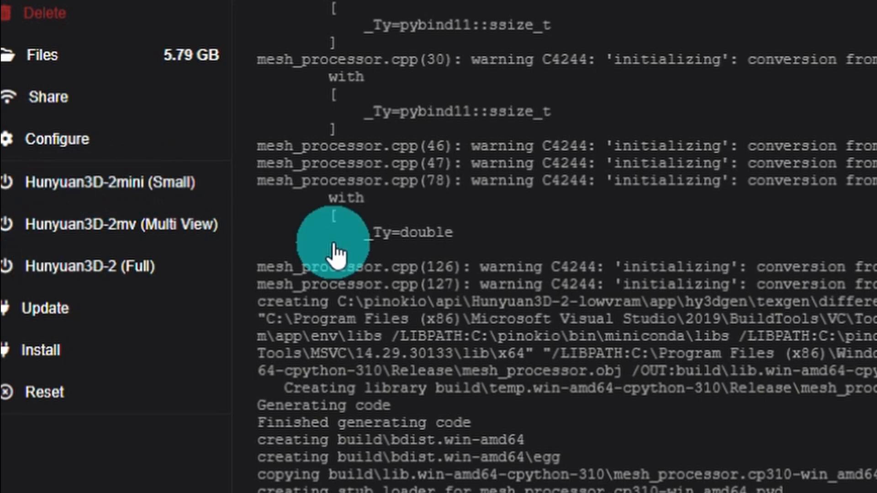
mouse_move(210, 249)
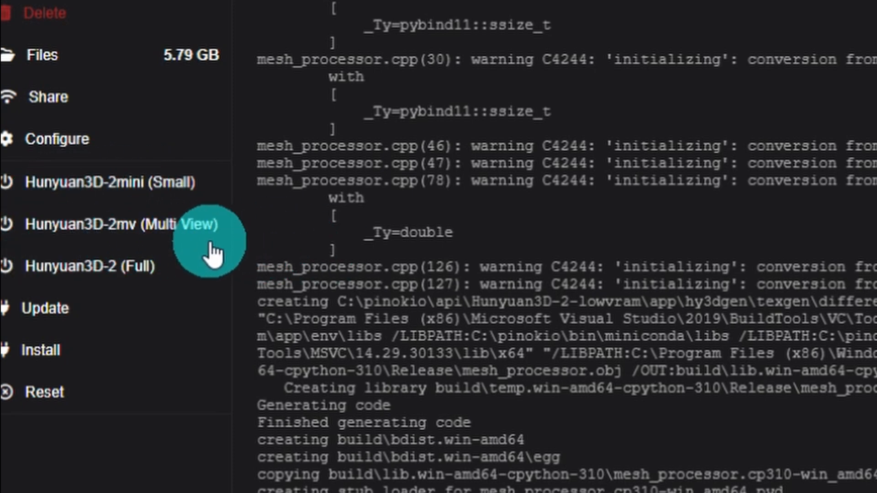
mouse_move(137, 285)
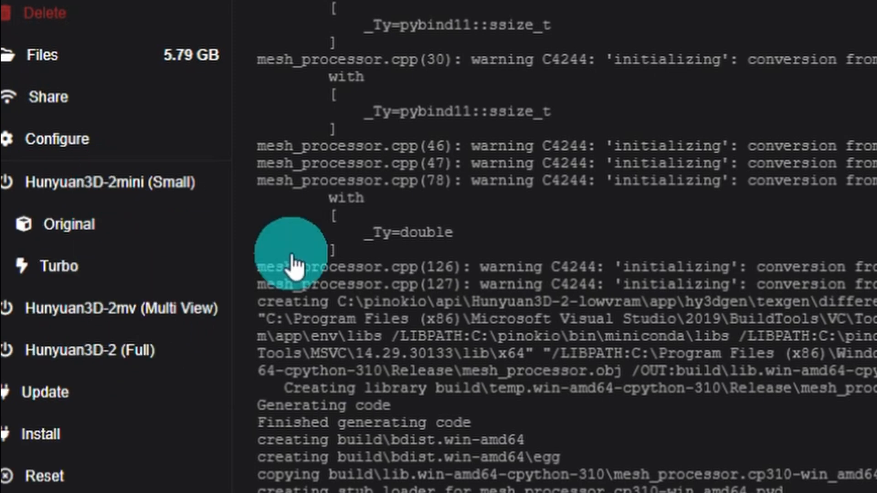
mouse_move(162, 279)
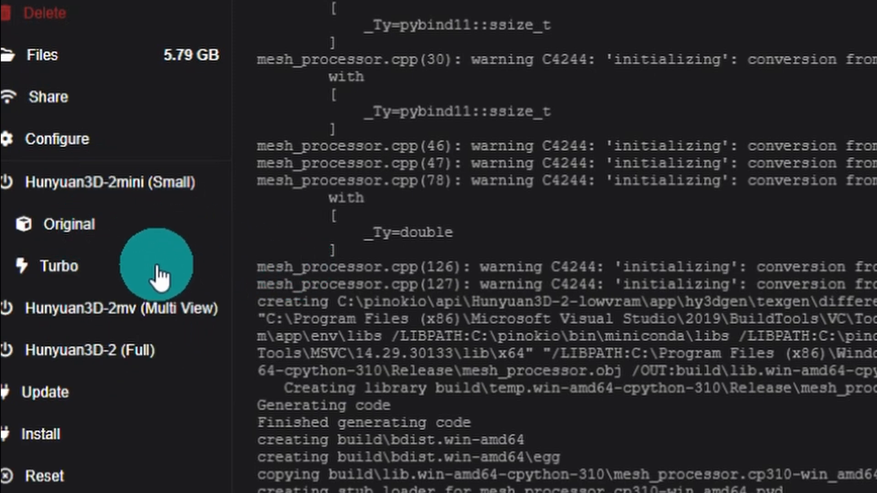
Start Hunyuan3D-2mini Turbo using the 32GB RAM + 6GB VRAM profile
left_click(58, 266)
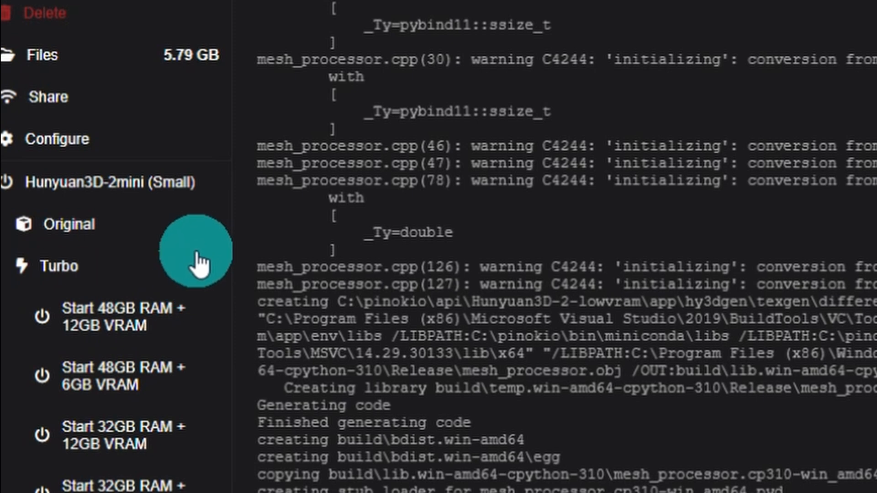
scroll("down", 3)
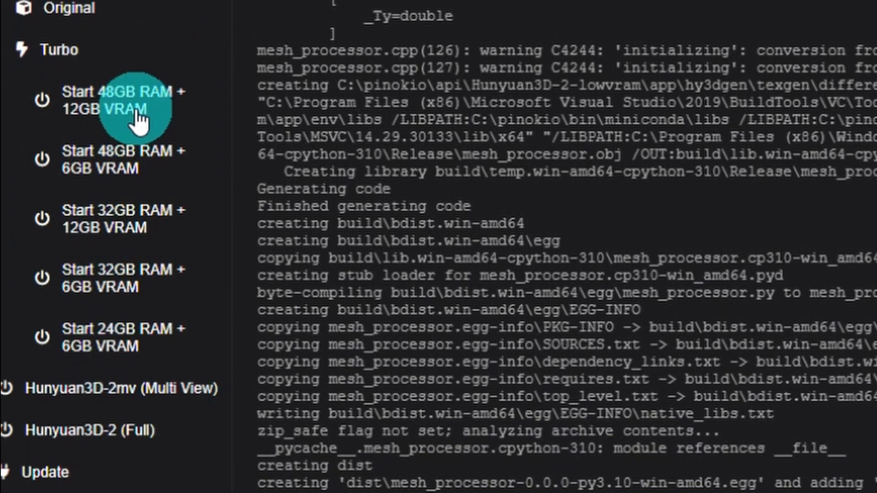
mouse_move(167, 95)
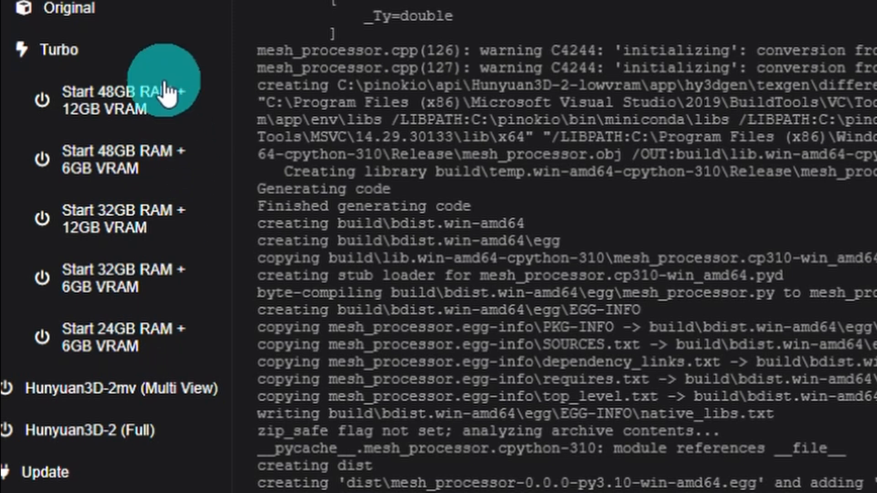
mouse_move(144, 267)
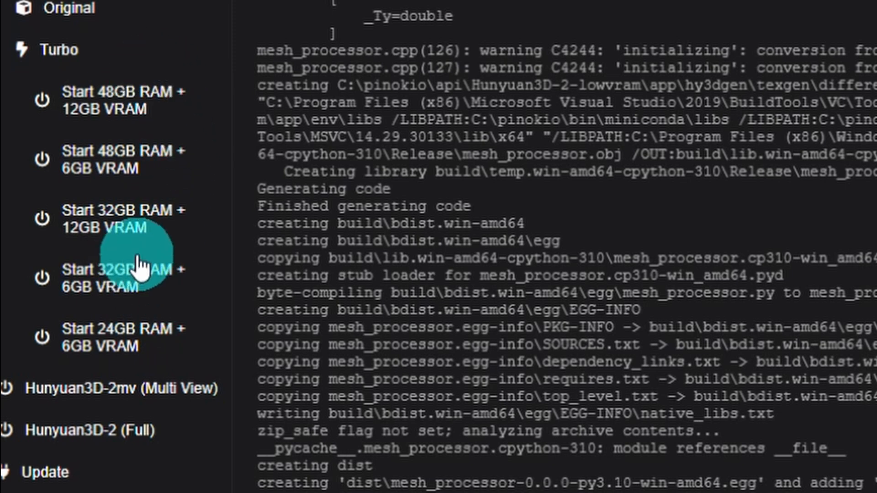
mouse_move(190, 179)
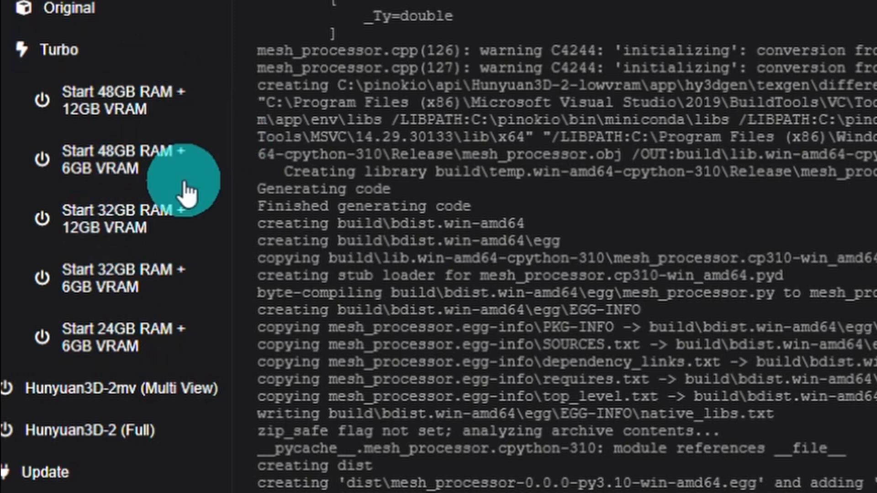
mouse_move(224, 310)
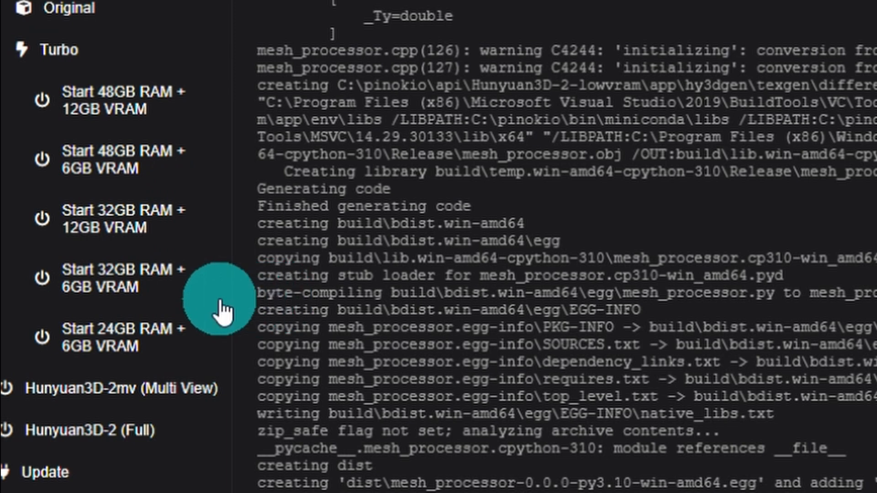
mouse_move(191, 274)
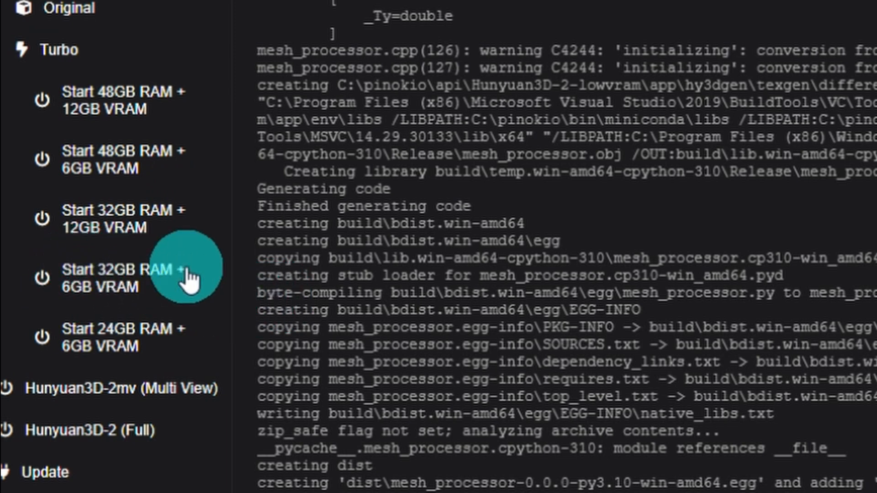
mouse_move(316, 301)
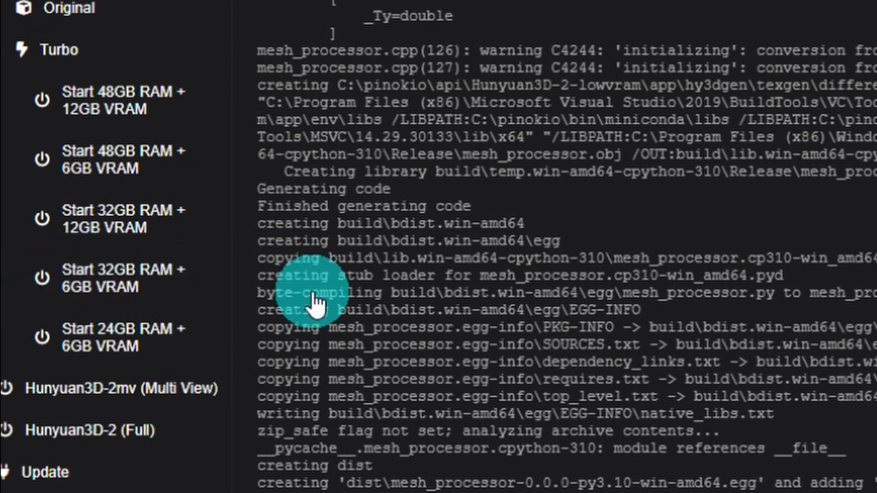
left_click(111, 278)
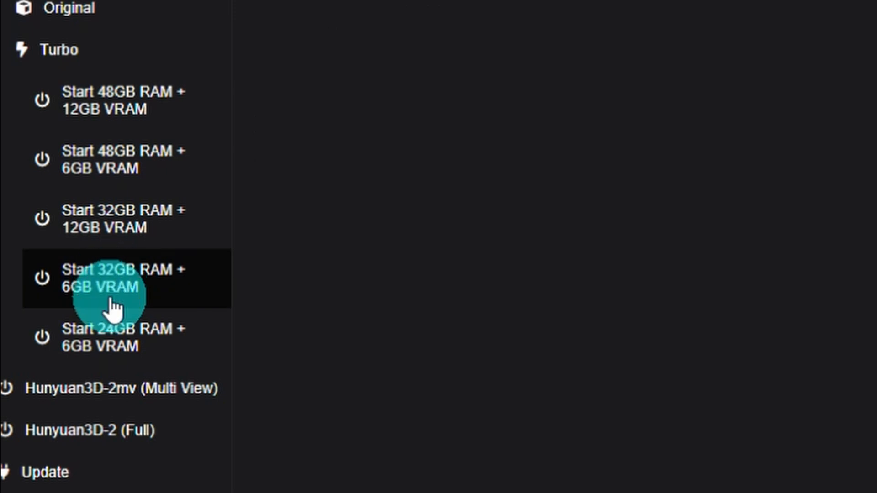
Let start.js run gradio_app.py with --turbo --enable_t23d on port 42003
left_click(112, 278)
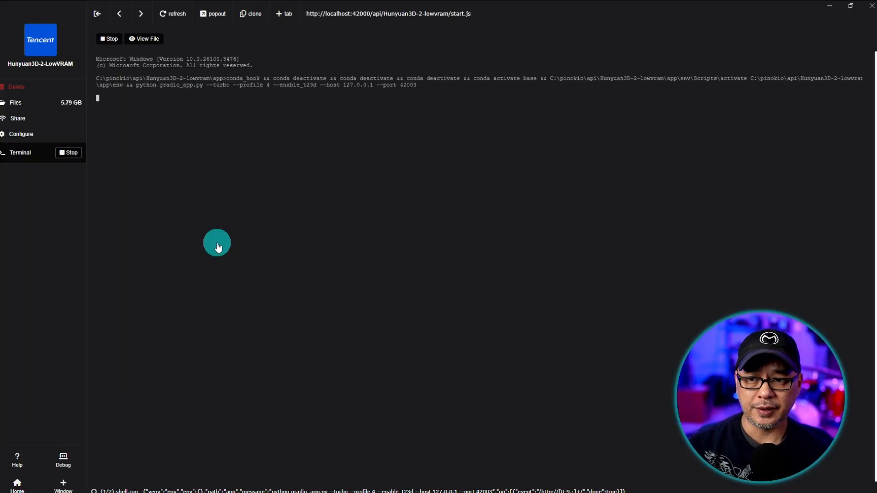
mouse_move(307, 184)
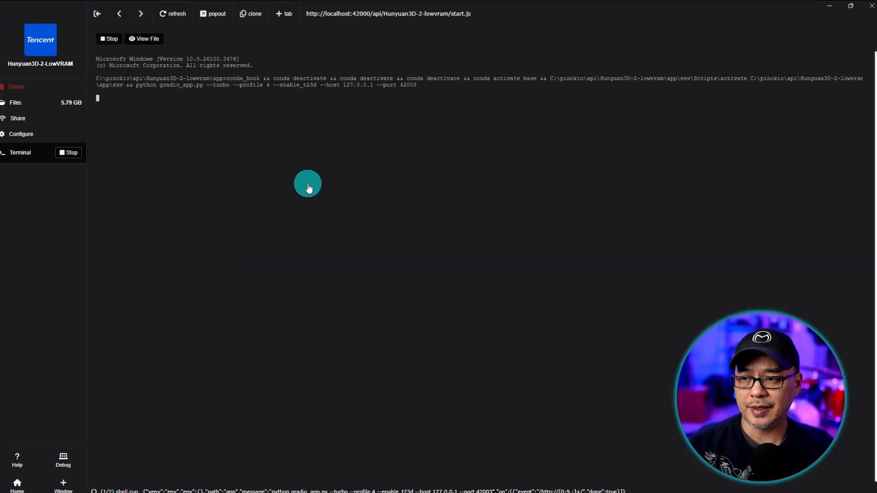
mouse_move(286, 137)
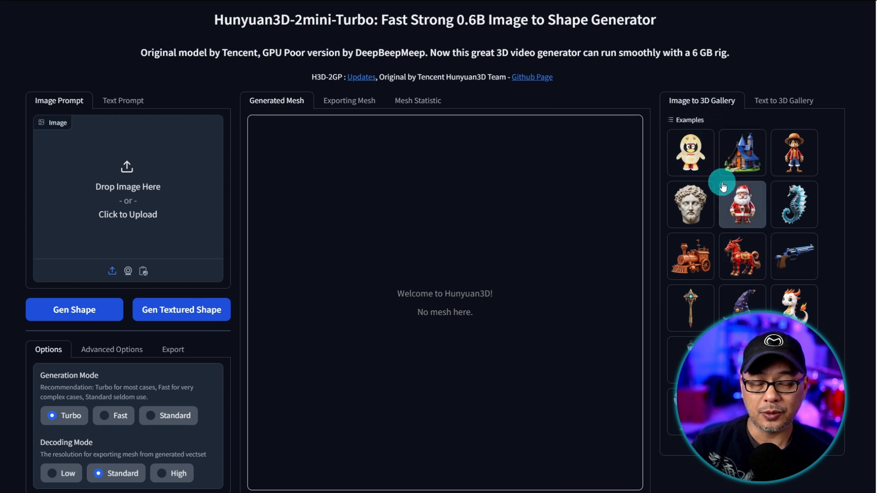
left_click(783, 100)
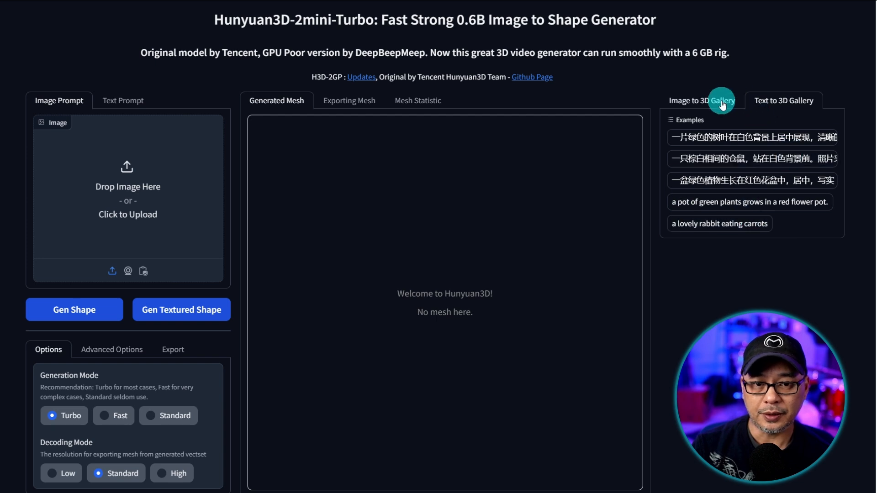
left_click(701, 100)
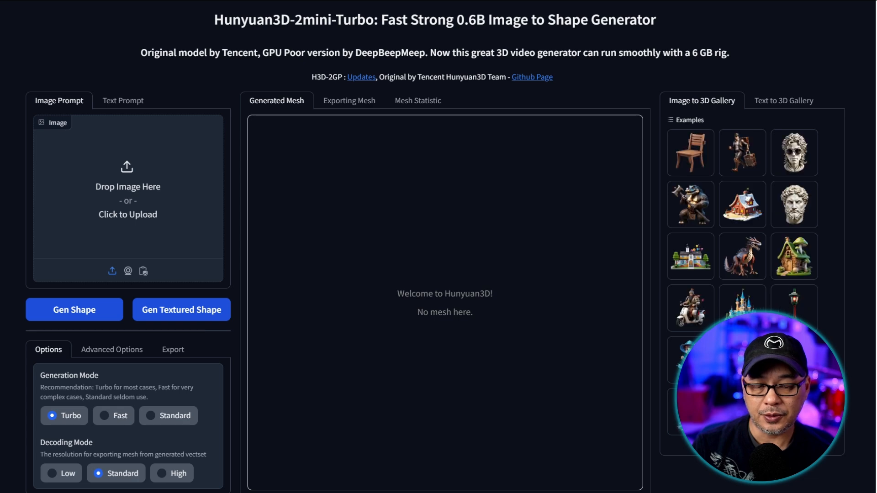
Enter the text prompt 'a 3d model of a vase with roses, white background'
left_click(123, 101)
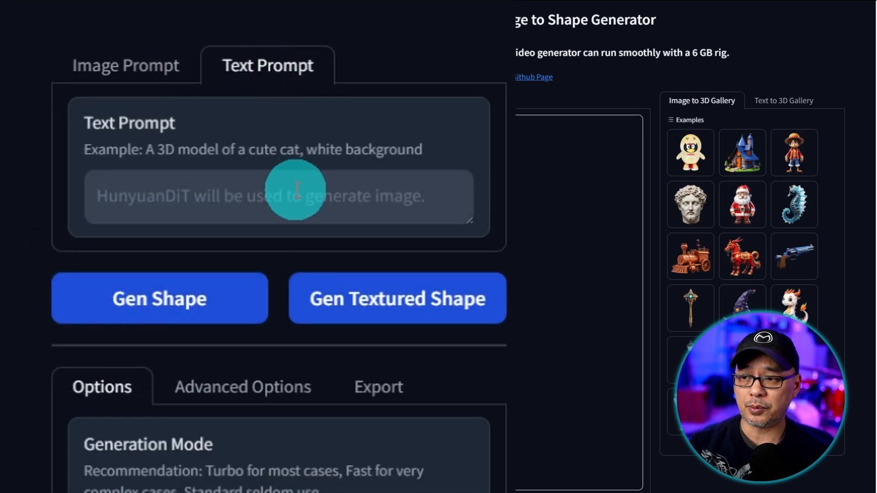
left_click(783, 100)
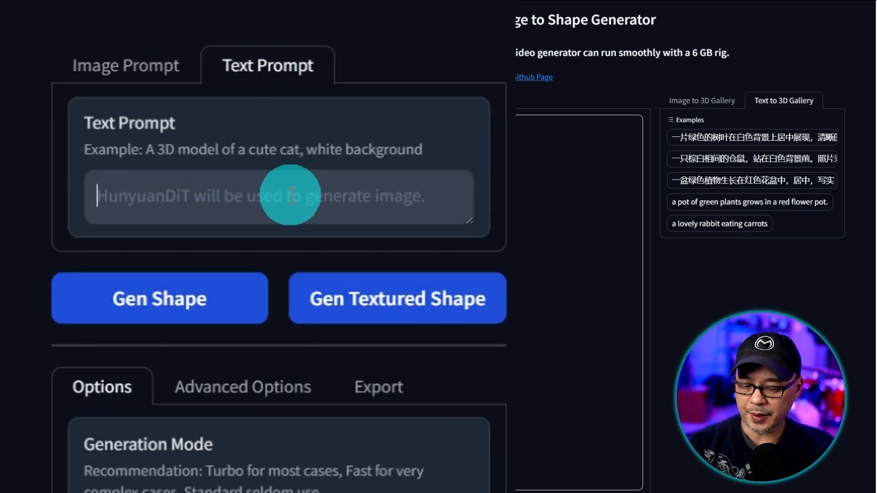
type("a 3d")
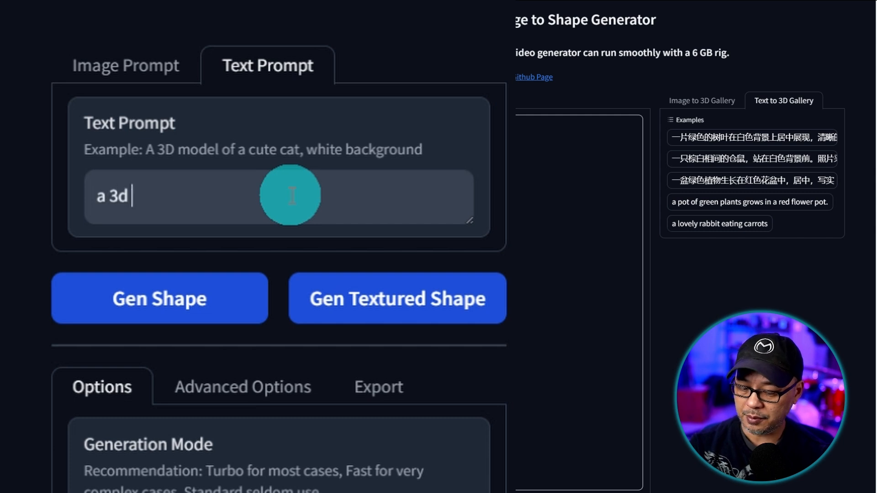
type("model of a vase")
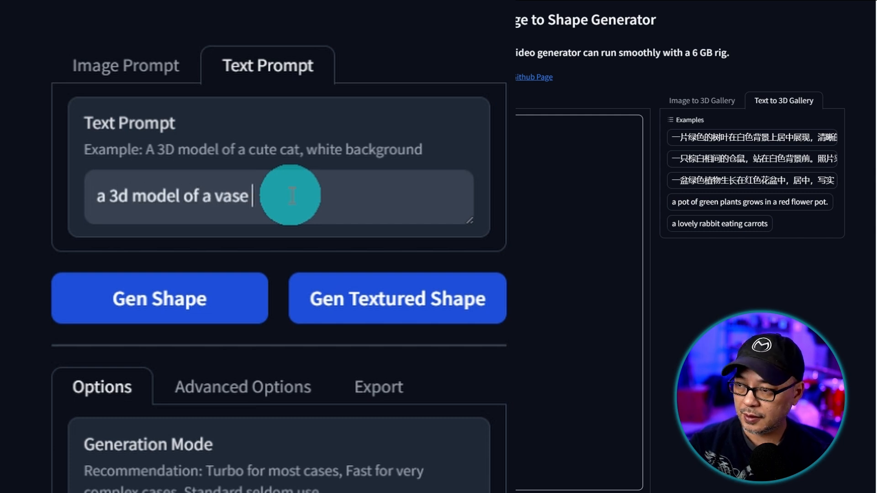
type("with roses,")
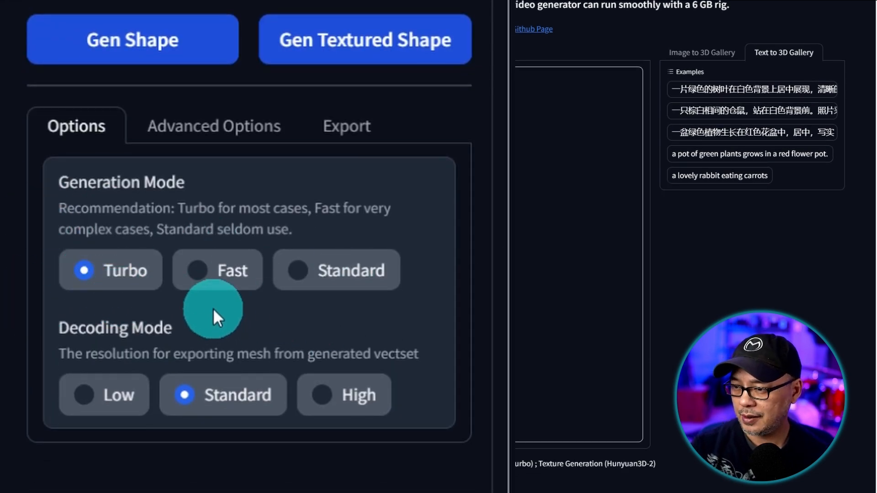
mouse_move(101, 347)
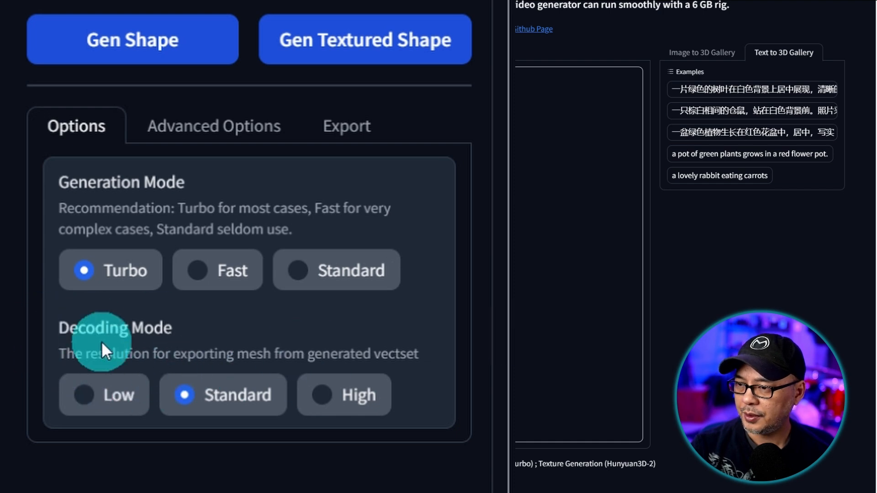
Browse the Advanced Options and Export tabs, then return to Options
left_click(213, 125)
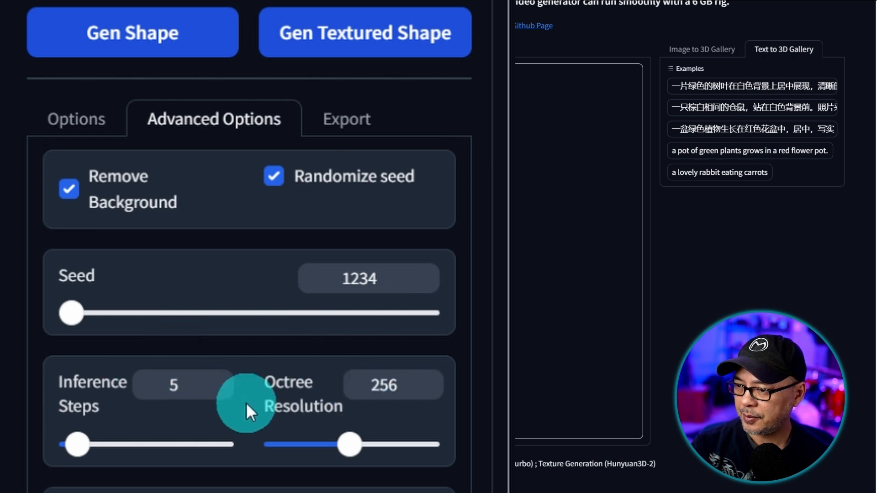
left_click(346, 119)
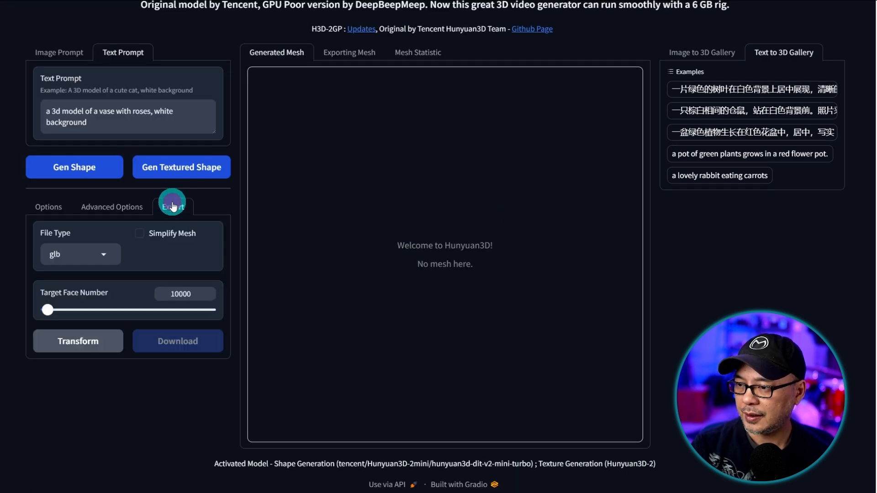
left_click(48, 207)
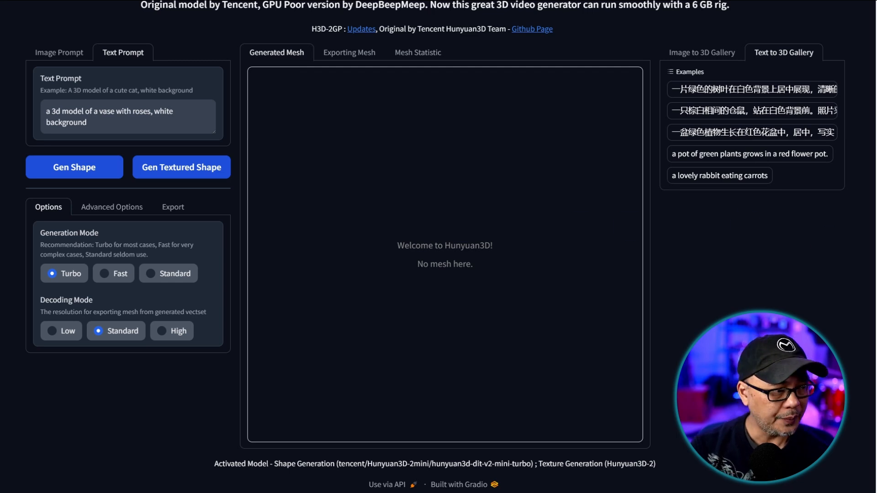
scroll("up", 3)
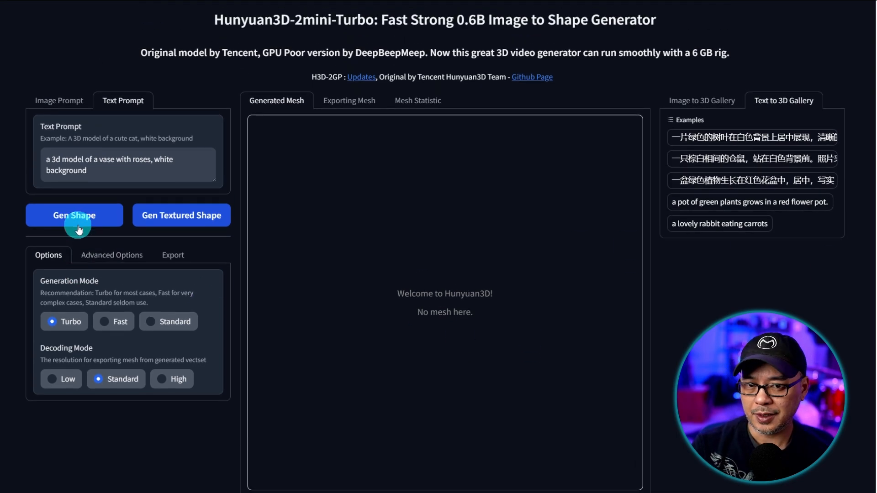
Generate the vase-of-roses shape, then request its textured version
left_click(74, 215)
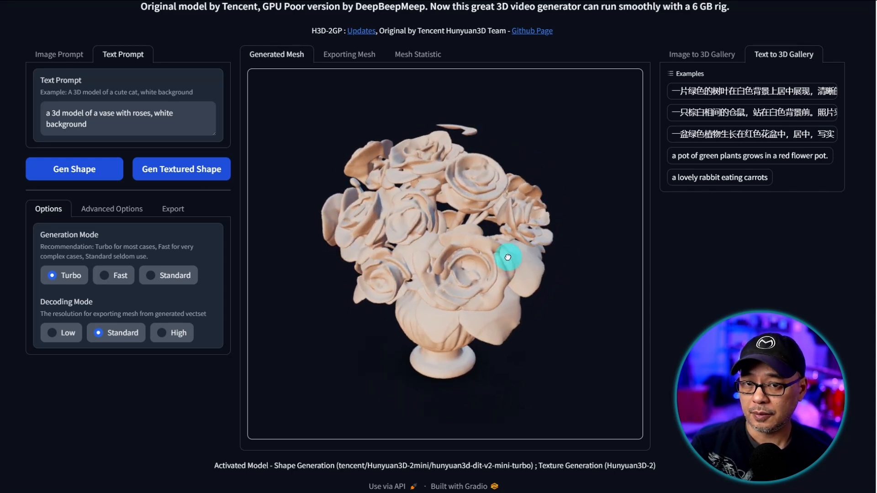
left_click(181, 215)
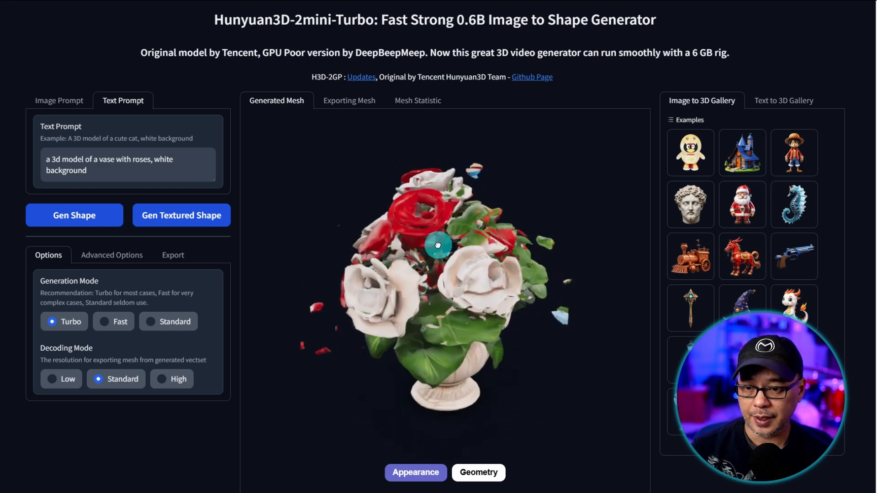
Compare the textured roses model against its bare geometry and show the export settings
scroll("up", 3)
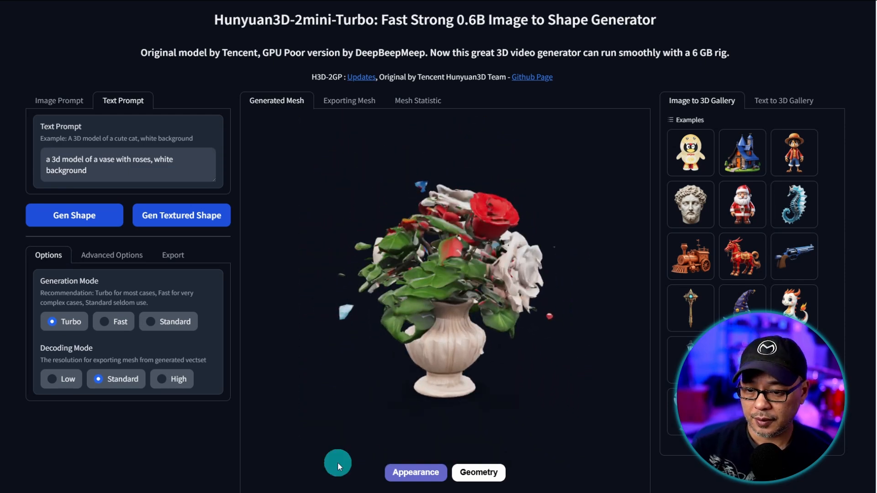
left_click(479, 472)
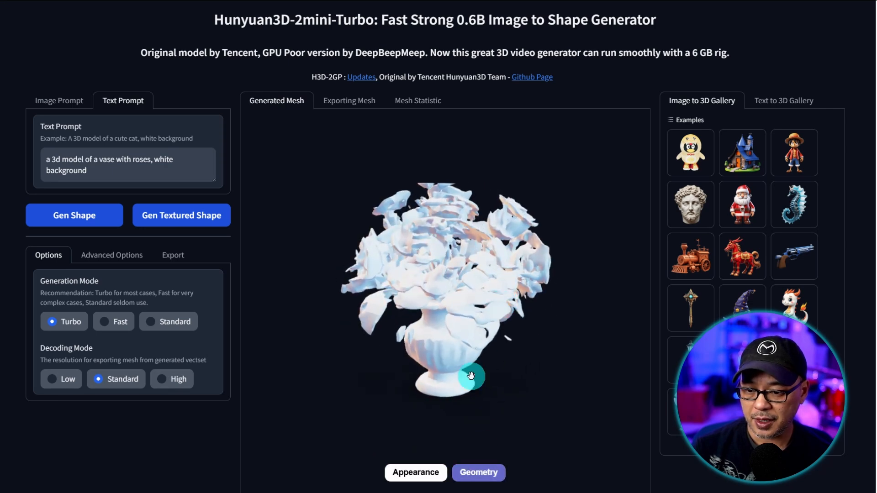
left_click(416, 472)
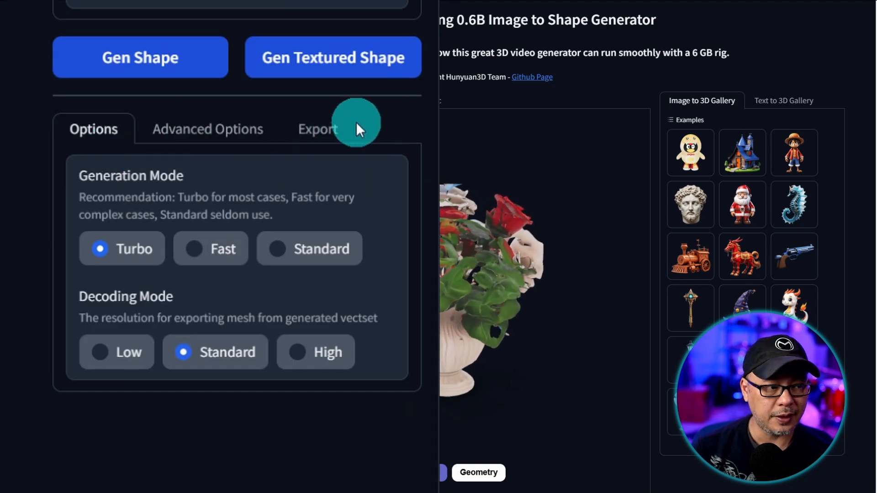
left_click(317, 128)
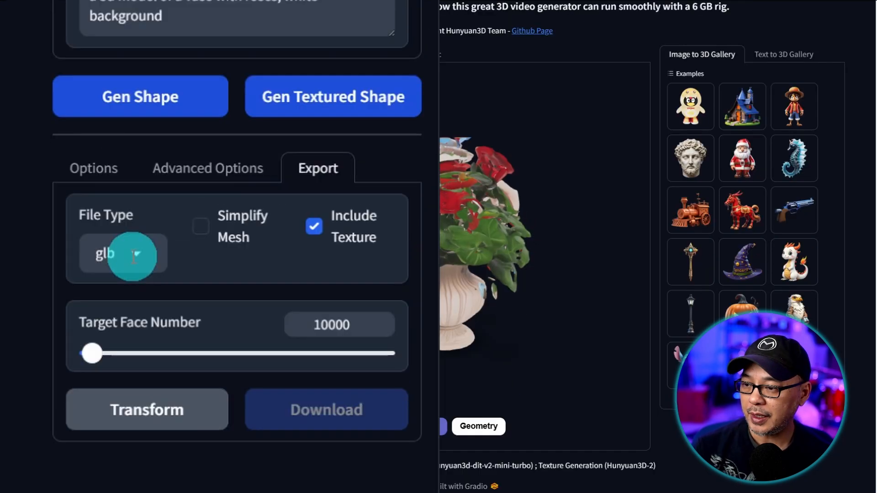
left_click(123, 254)
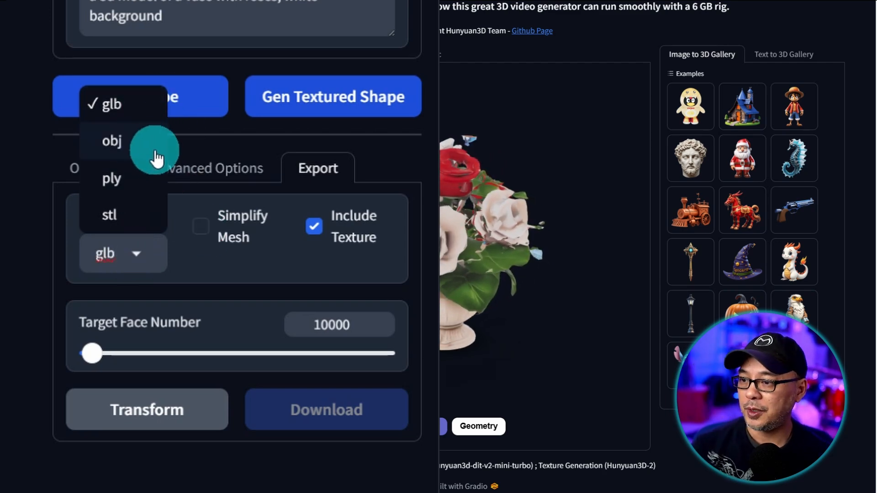
mouse_move(119, 140)
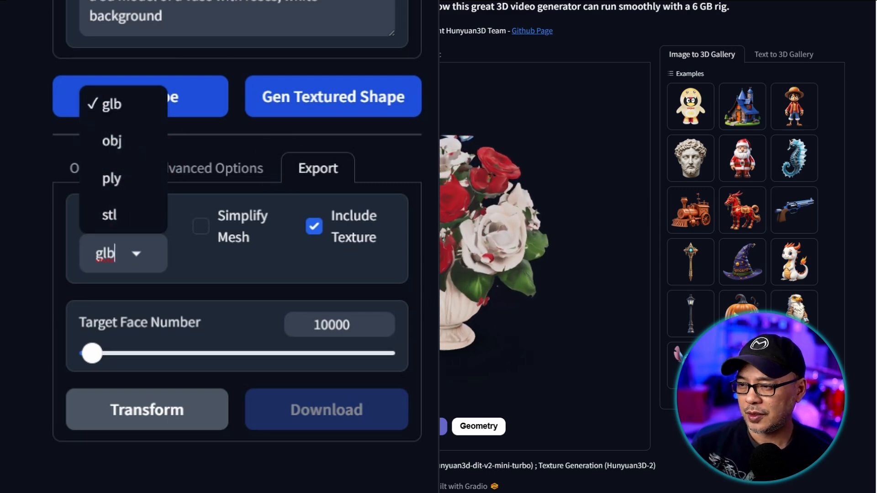
left_click(106, 104)
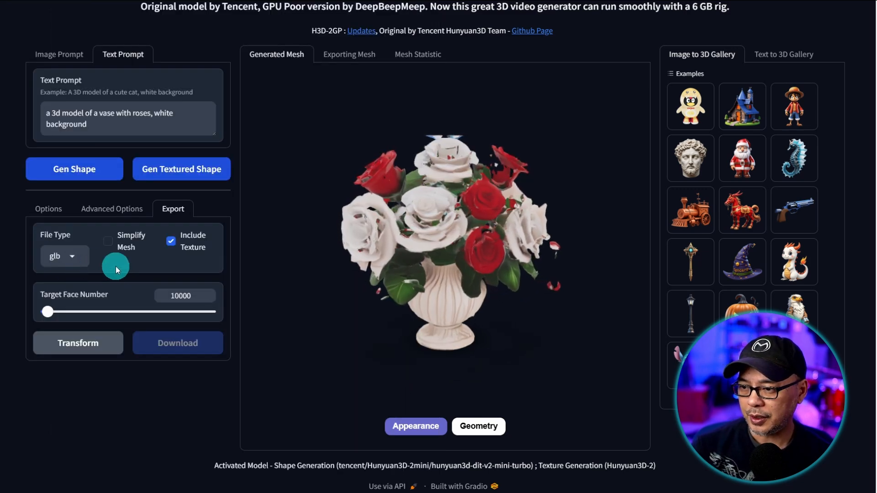
left_click(59, 54)
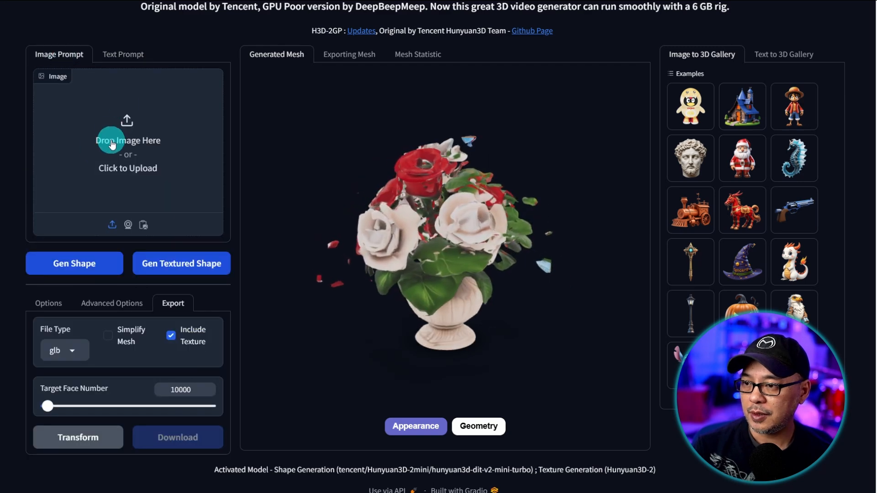
Load the cartoon wolf JPG as the image prompt and generate its mesh
left_click(127, 148)
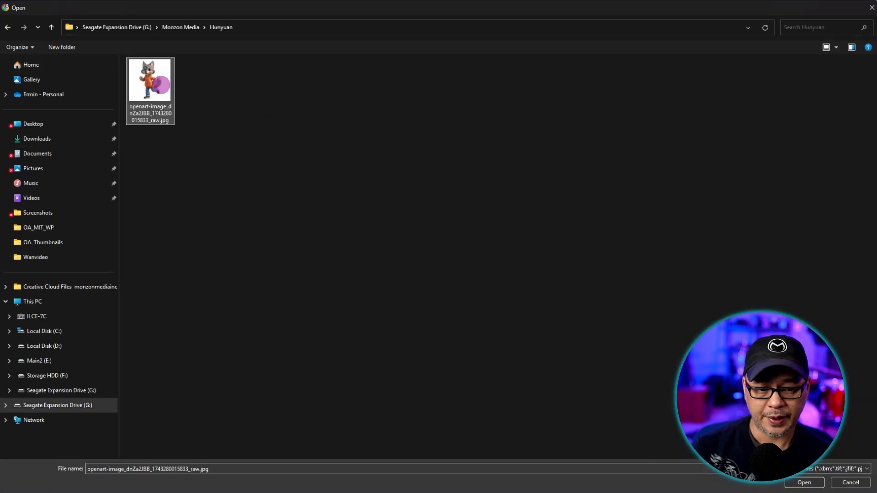
left_click(803, 483)
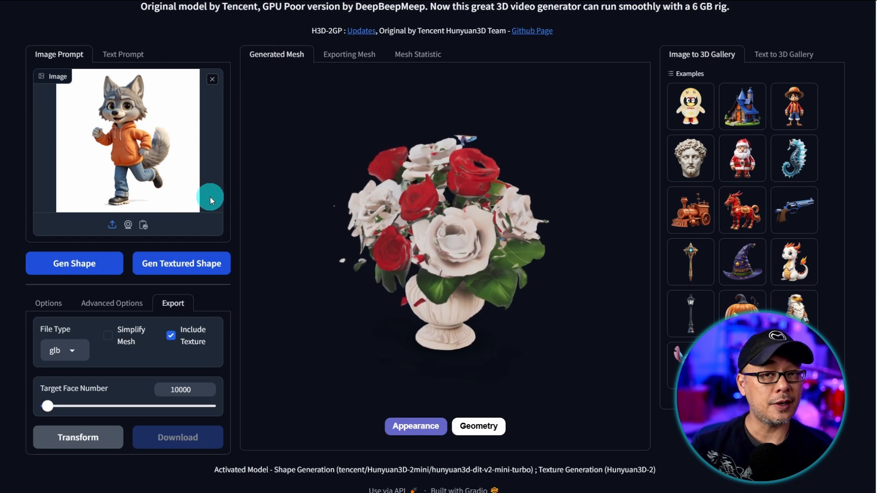
left_click(48, 303)
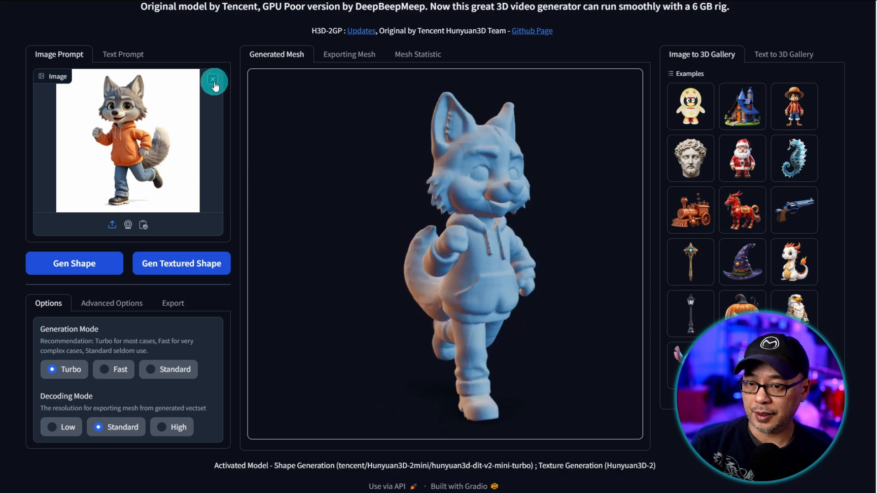
Clear the wolf image, reload it, and regenerate the wolf mesh
left_click(112, 224)
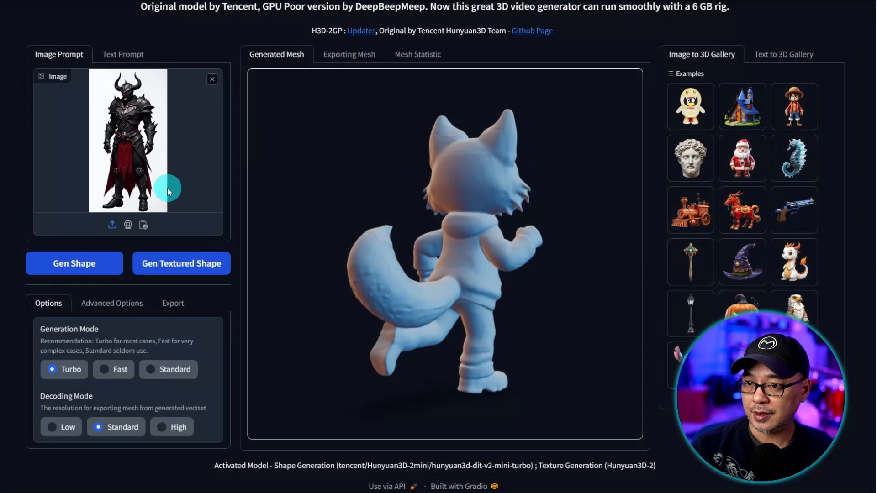
left_click(74, 263)
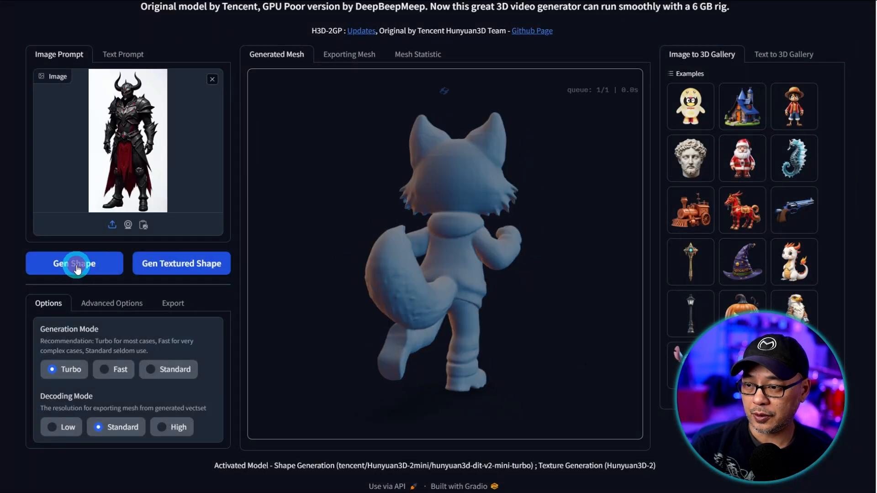
left_click(74, 264)
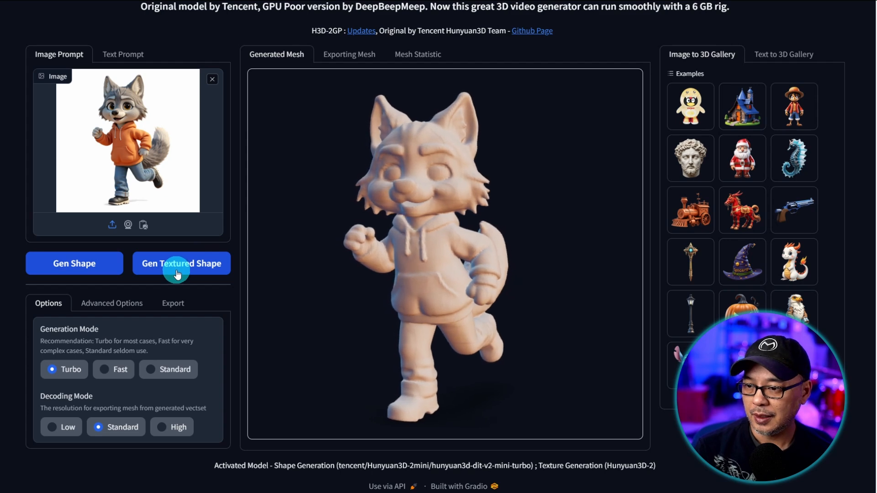
Texture the wolf model with grey fur, orange hoodie and blue jeans
left_click(181, 263)
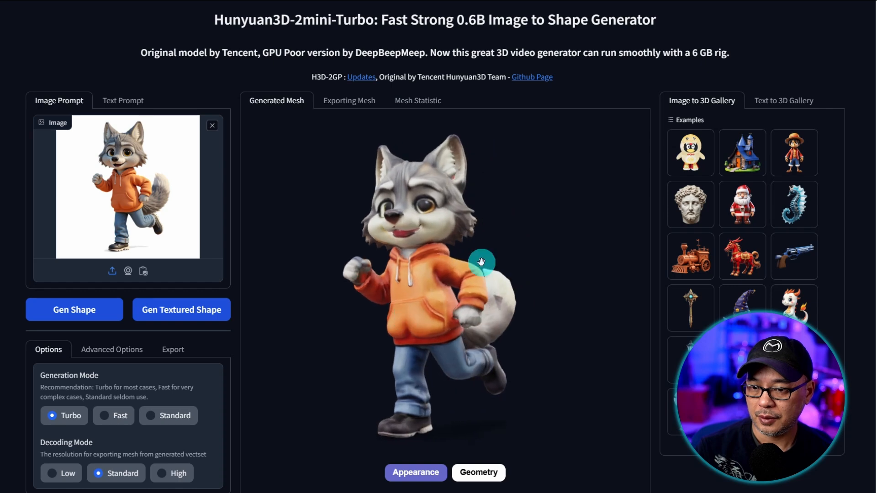
scroll("down", 3)
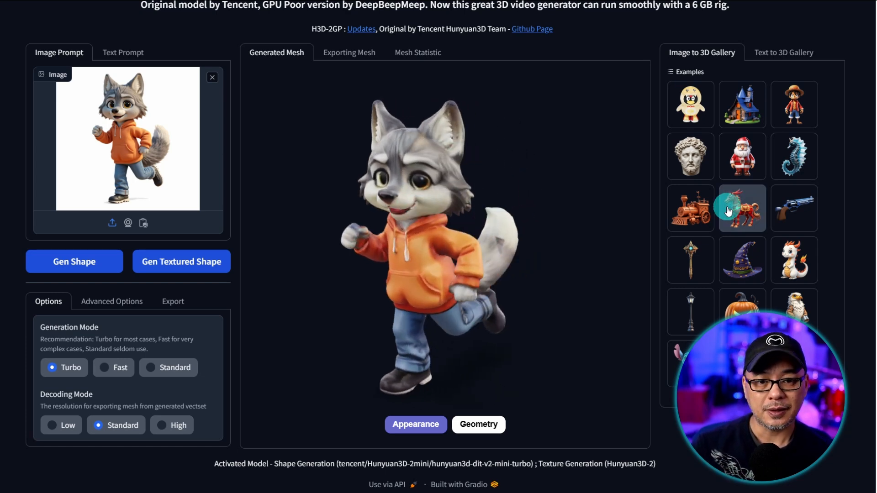
left_click(794, 260)
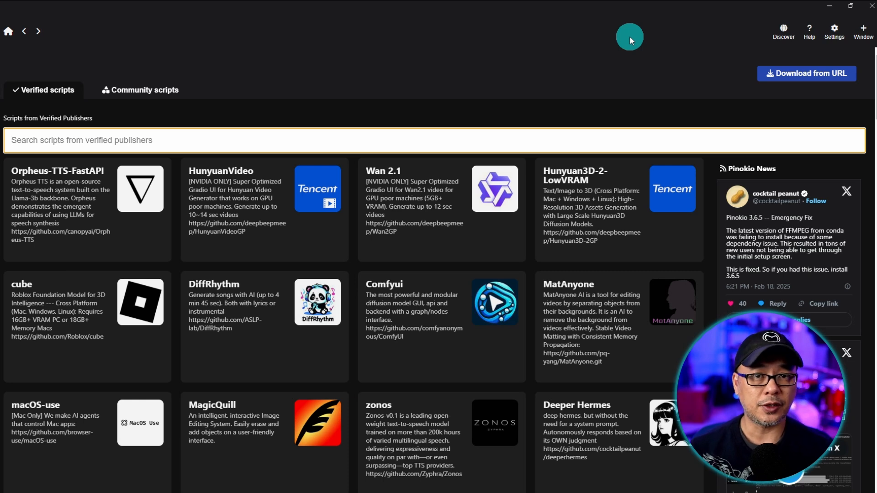
mouse_move(264, 245)
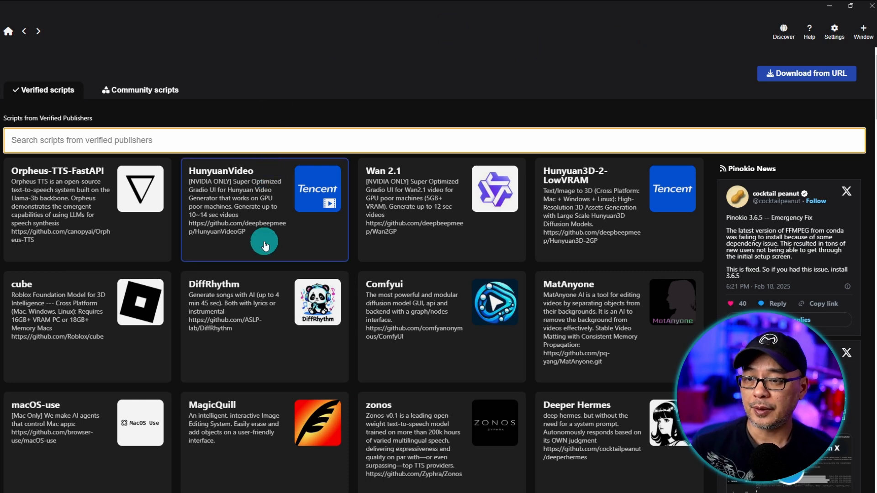
mouse_move(271, 230)
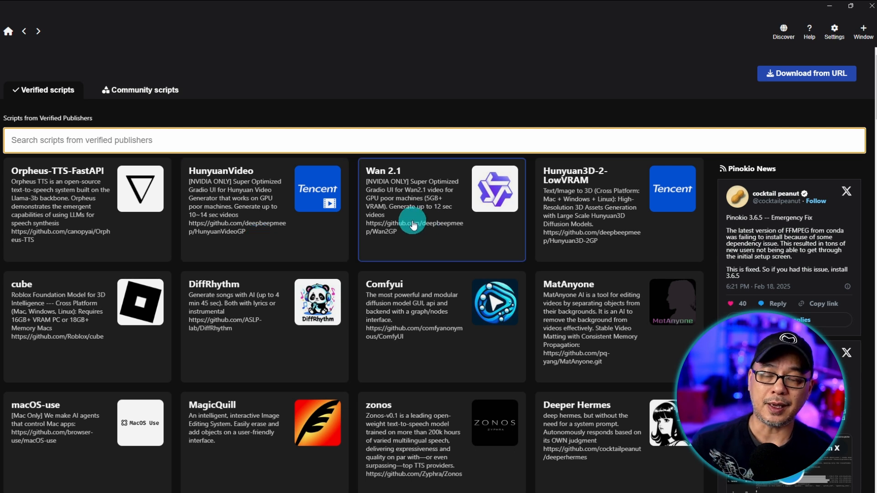
mouse_move(441, 233)
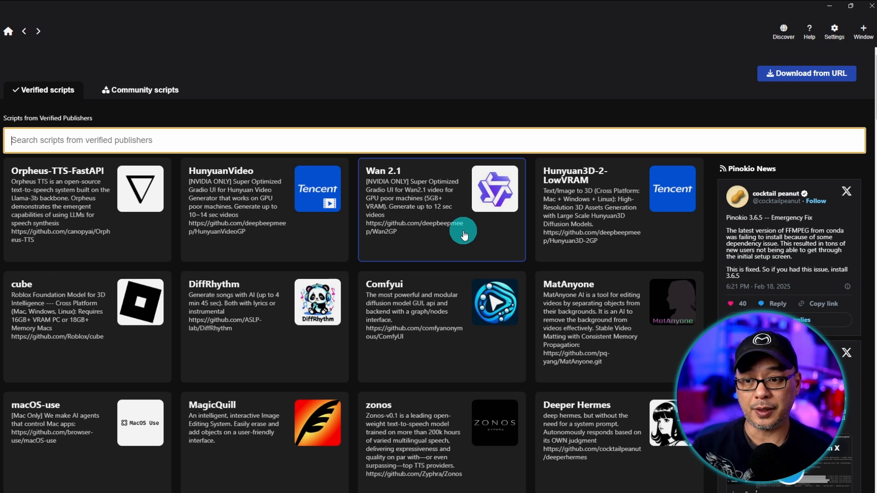
mouse_move(439, 241)
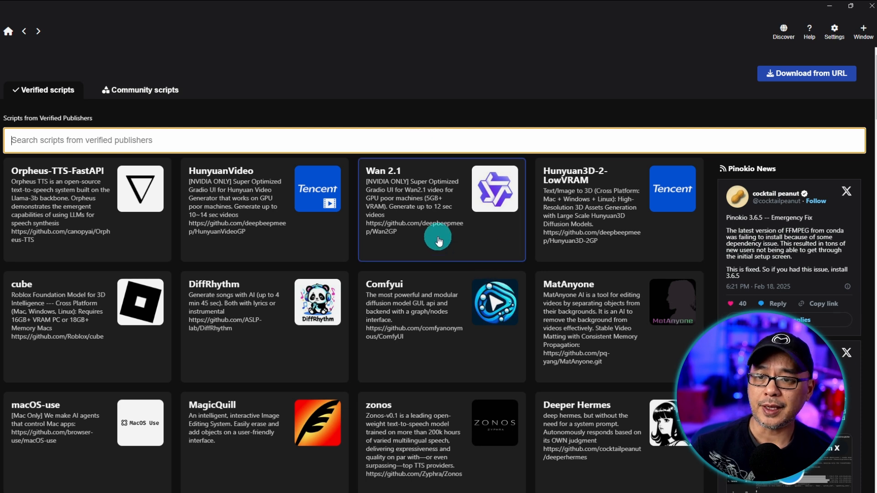